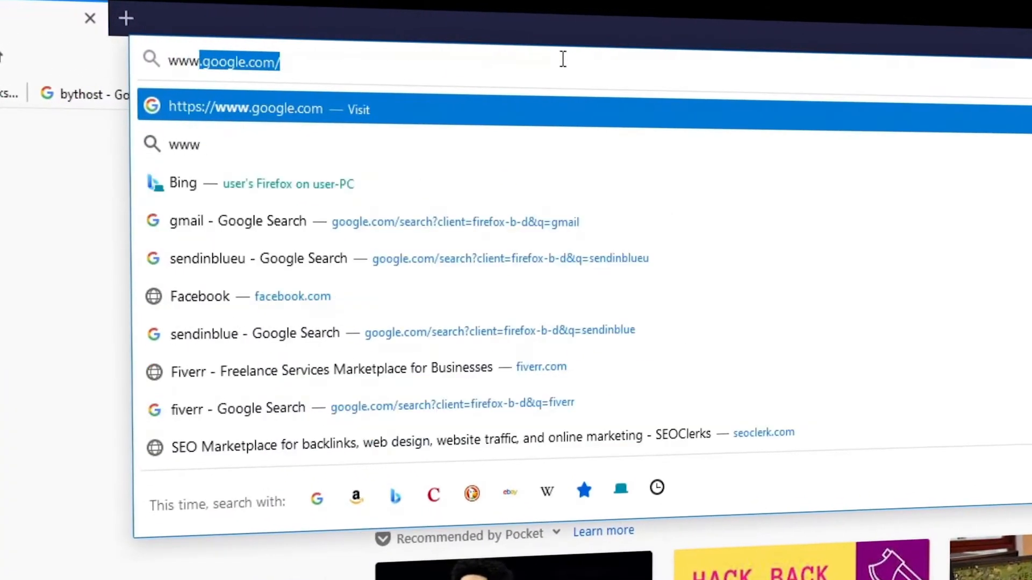
{"action": "type", "text": "www.airidaski"}
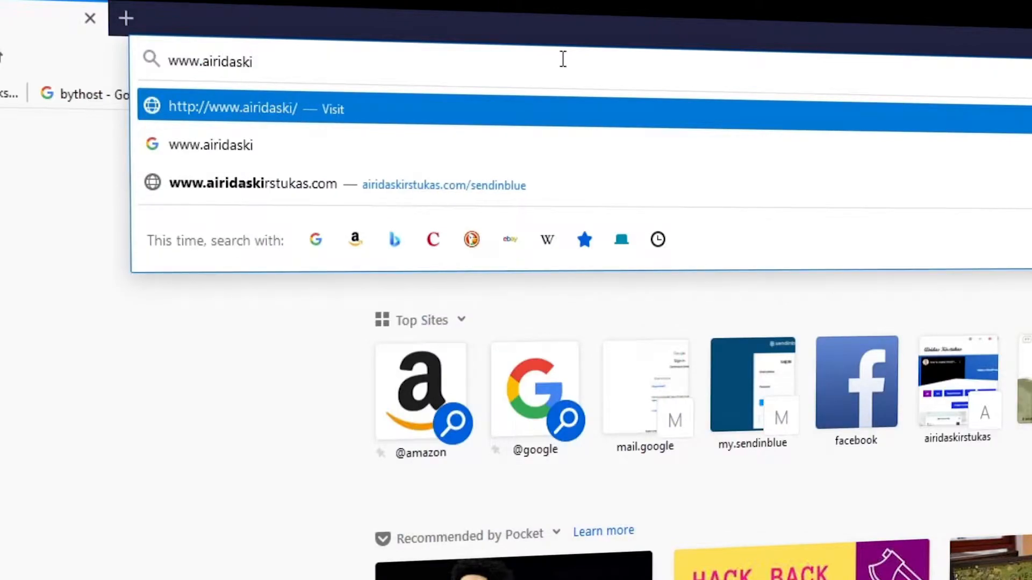
{"action": "type", "text": "rstukas"}
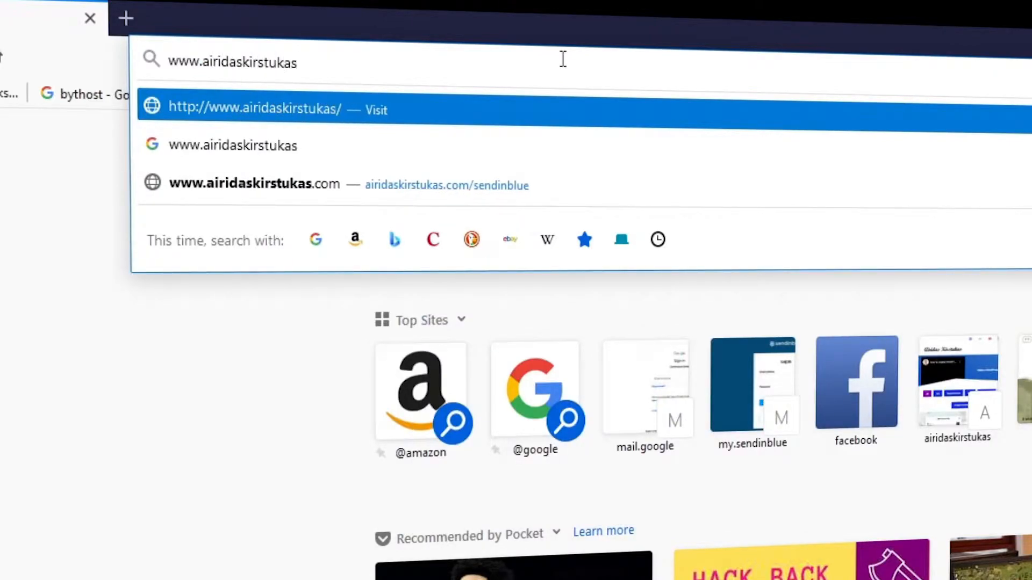
{"action": "type", "text": ".co"}
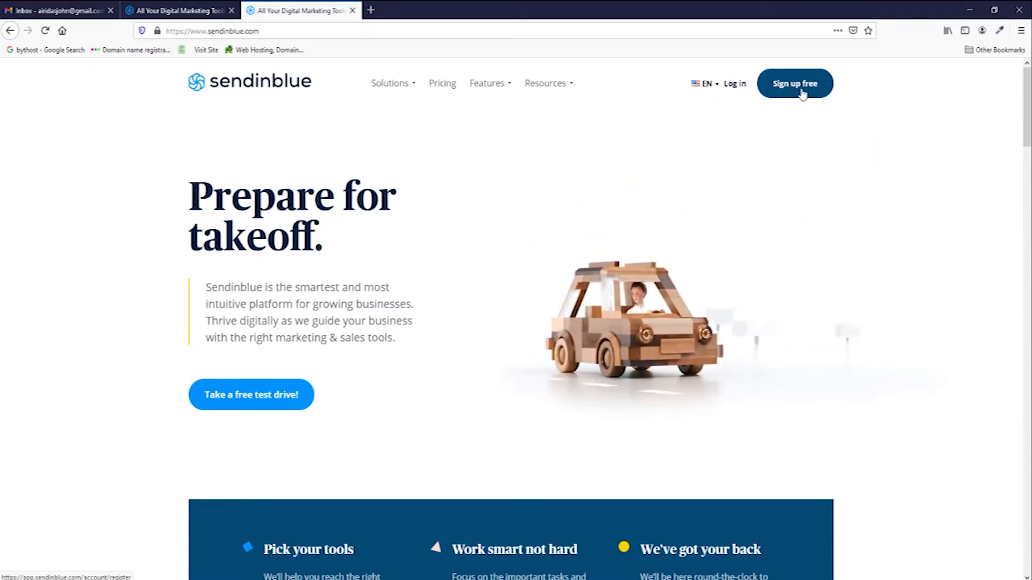
Step: Submit the free sign-up form with company name, email address and password via Get Started
{"action": "left_click", "coordinate": [795, 83]}
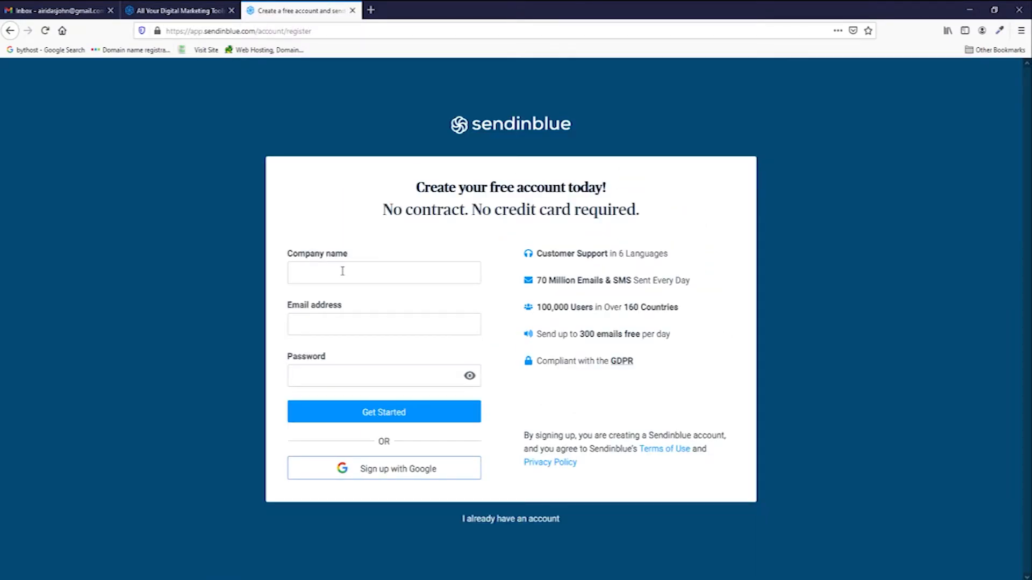
{"action": "left_click", "coordinate": [384, 272]}
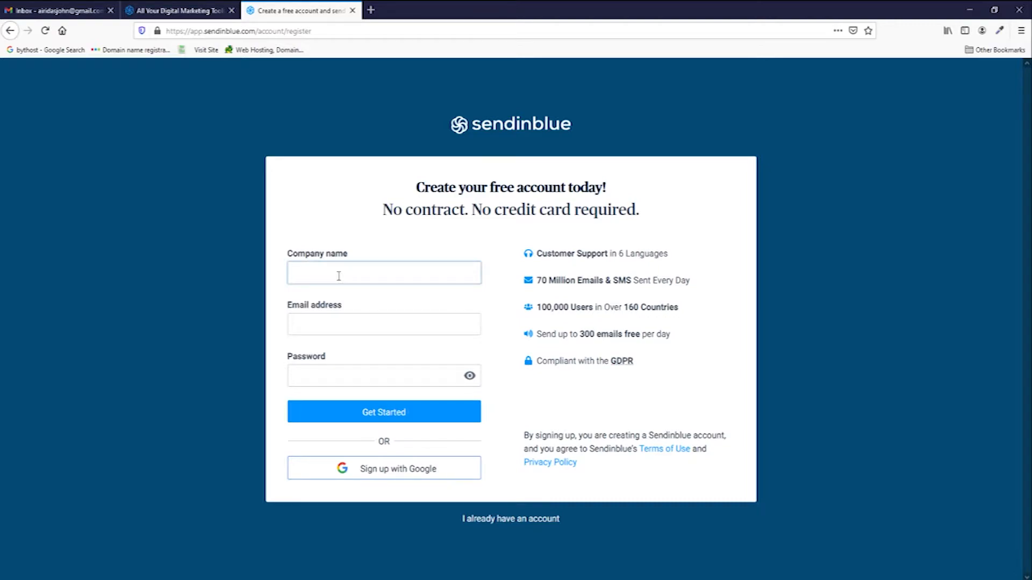
{"action": "type", "text": "Airidas"}
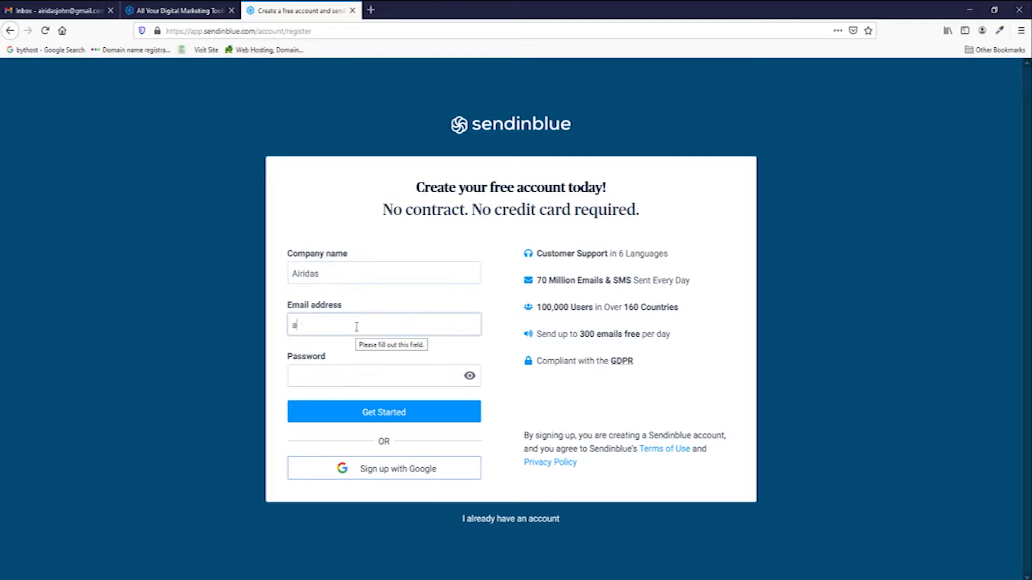
{"action": "left_click", "coordinate": [378, 376]}
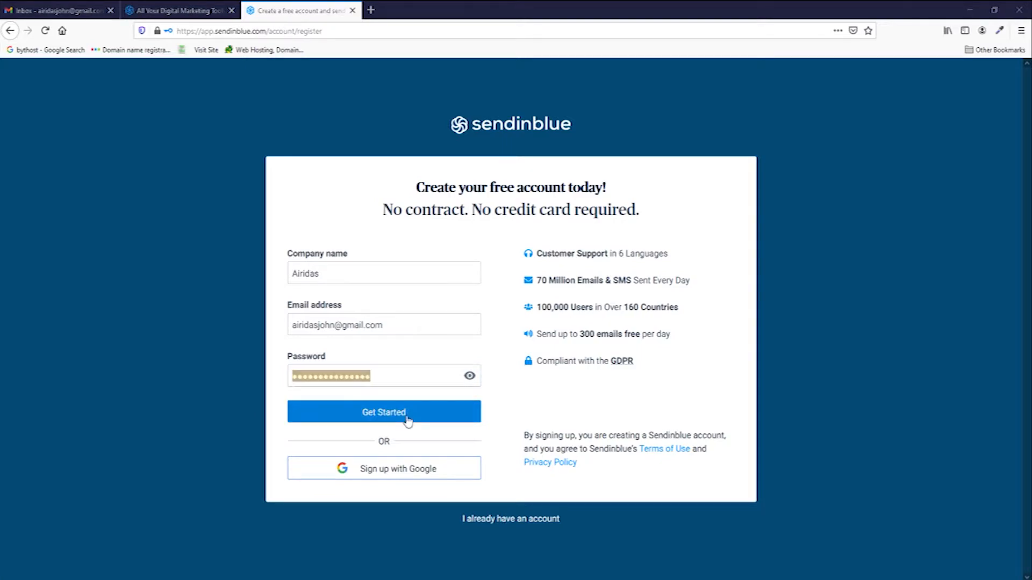
{"action": "mouse_move", "coordinate": [390, 462]}
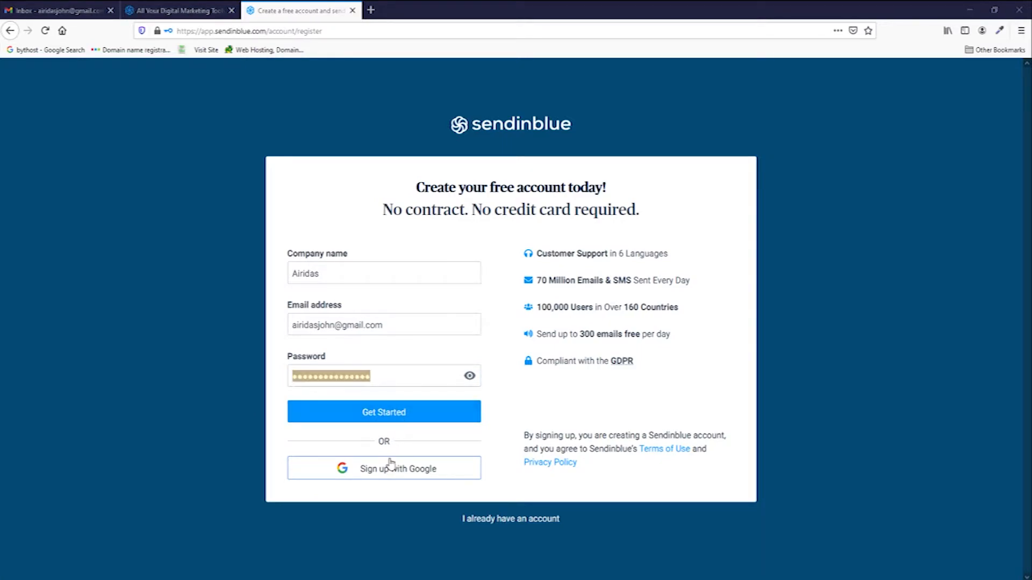
{"action": "mouse_move", "coordinate": [414, 475]}
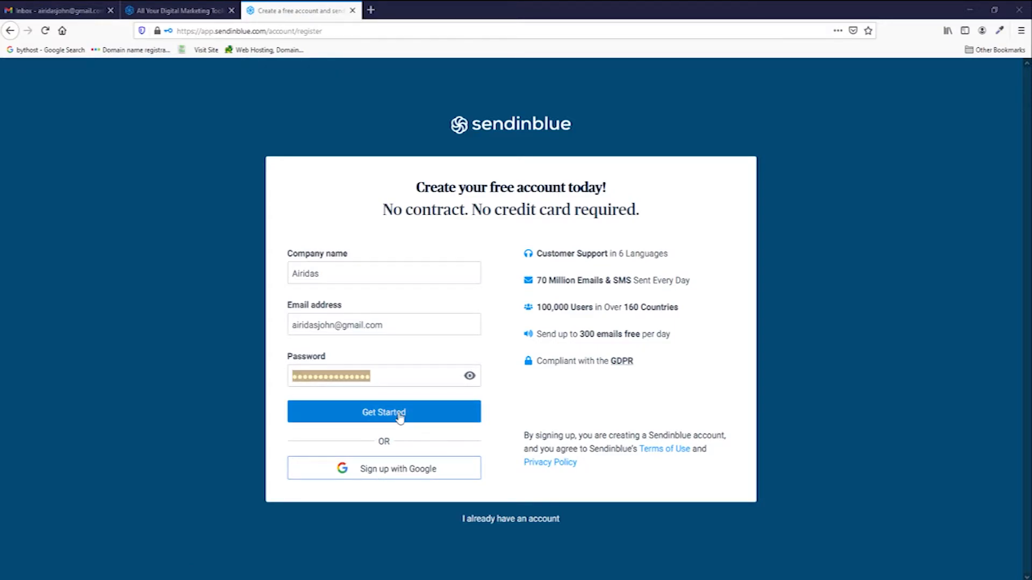
{"action": "left_click", "coordinate": [383, 412]}
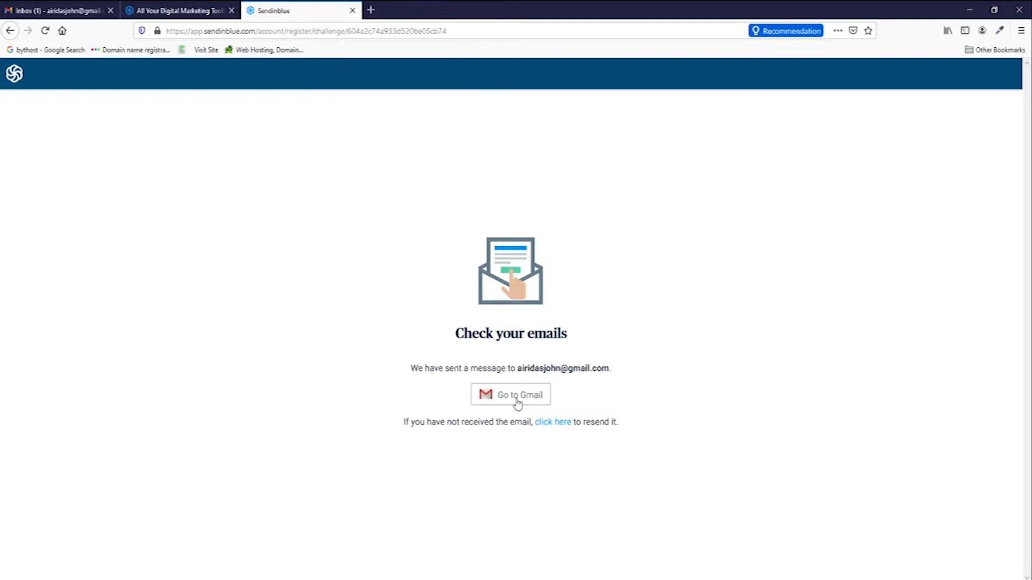
Step: From Gmail's '[Sendinblue] Complete your registration' email, confirm the account's email address
{"action": "left_click", "coordinate": [510, 395]}
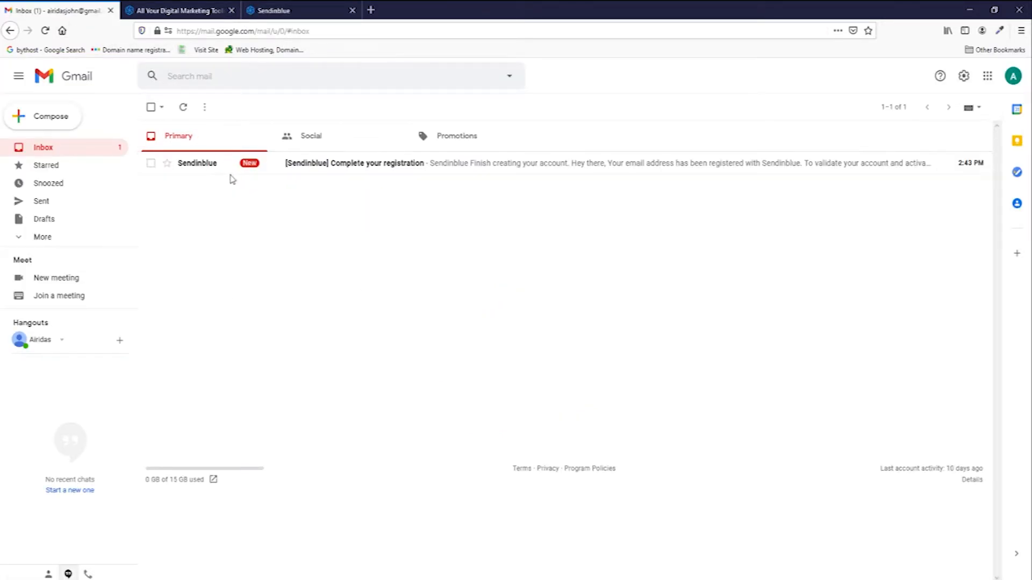
{"action": "mouse_move", "coordinate": [356, 173]}
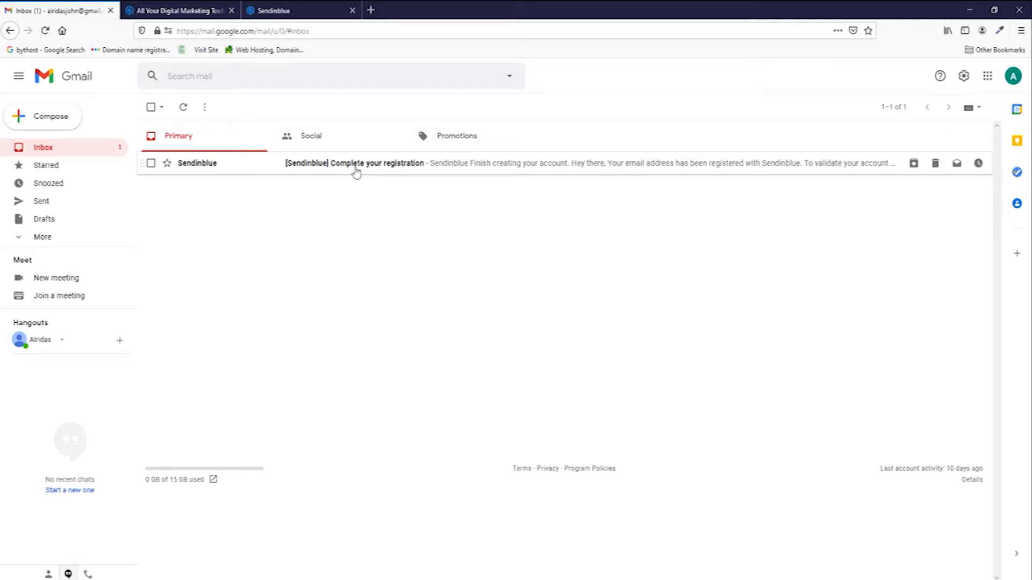
{"action": "left_click", "coordinate": [356, 167]}
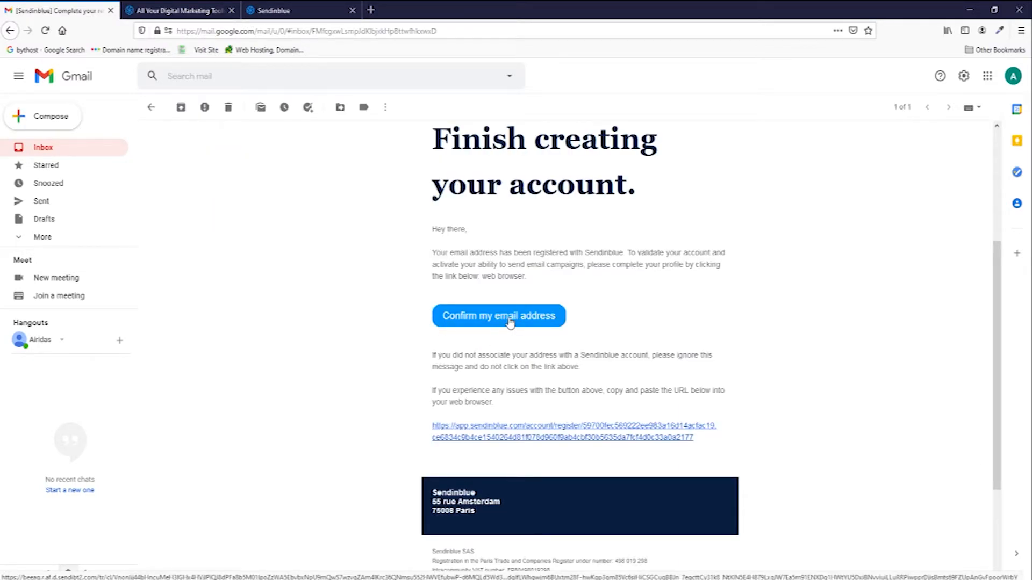
{"action": "left_click", "coordinate": [499, 316]}
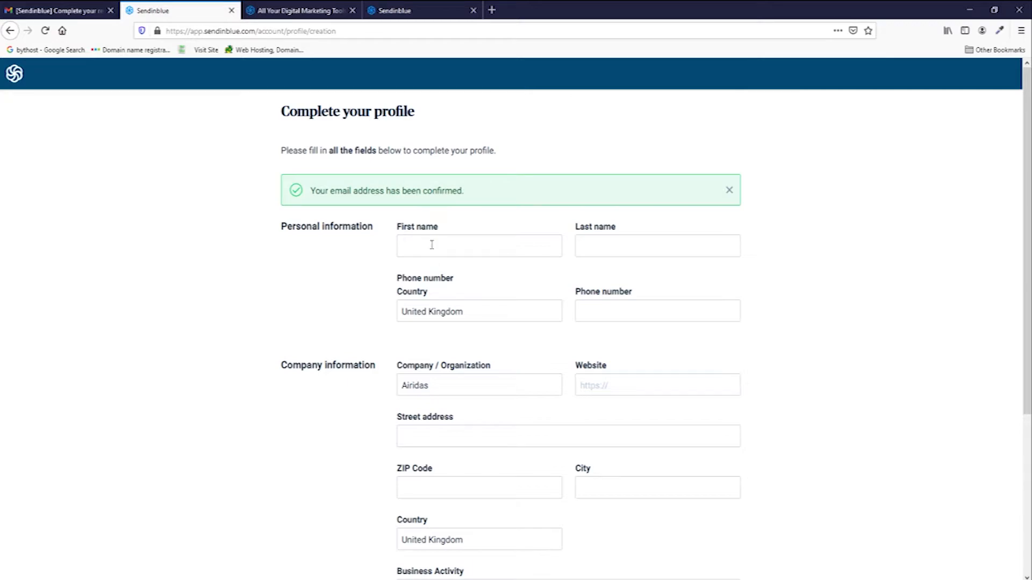
{"action": "left_click", "coordinate": [479, 245]}
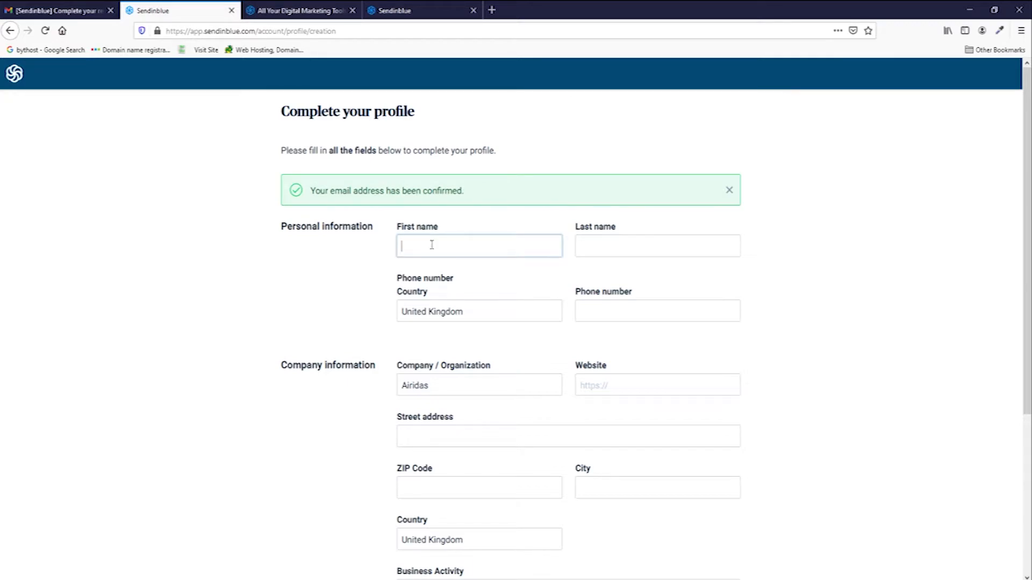
{"action": "type", "text": "jo"}
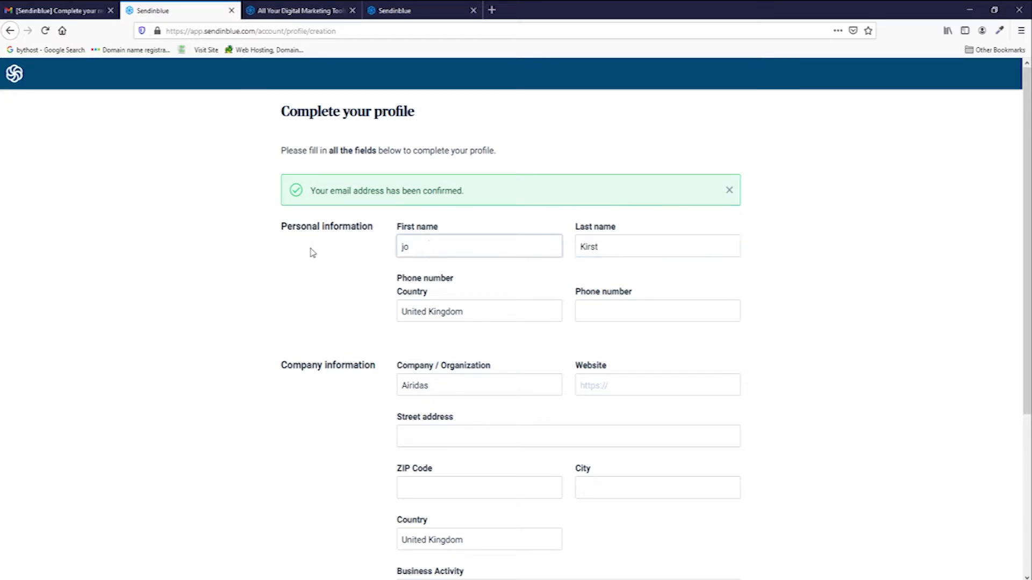
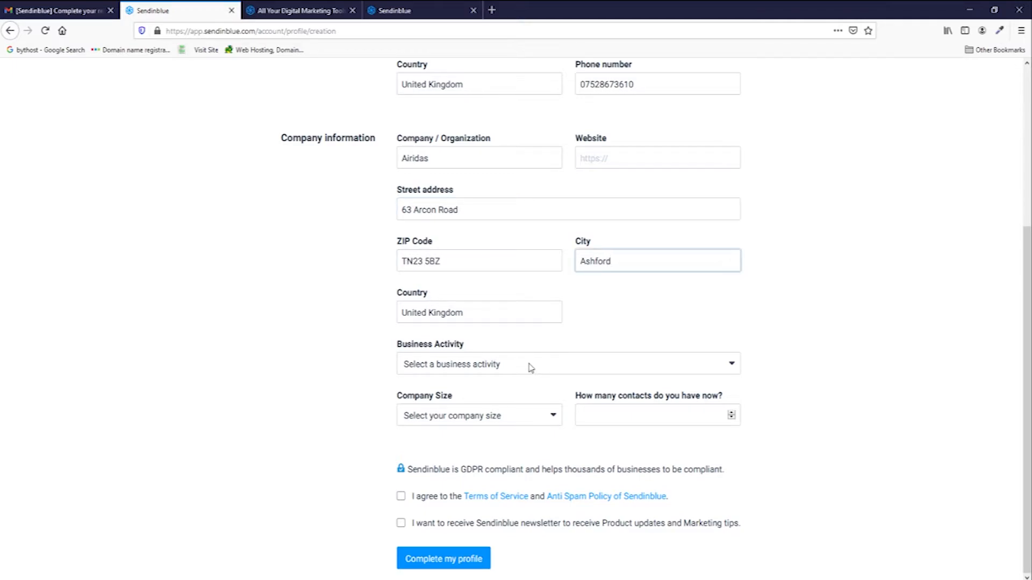
Step: Set business activity to Others, company size to 0-1 employee and current contacts to 0
{"action": "left_click", "coordinate": [567, 364]}
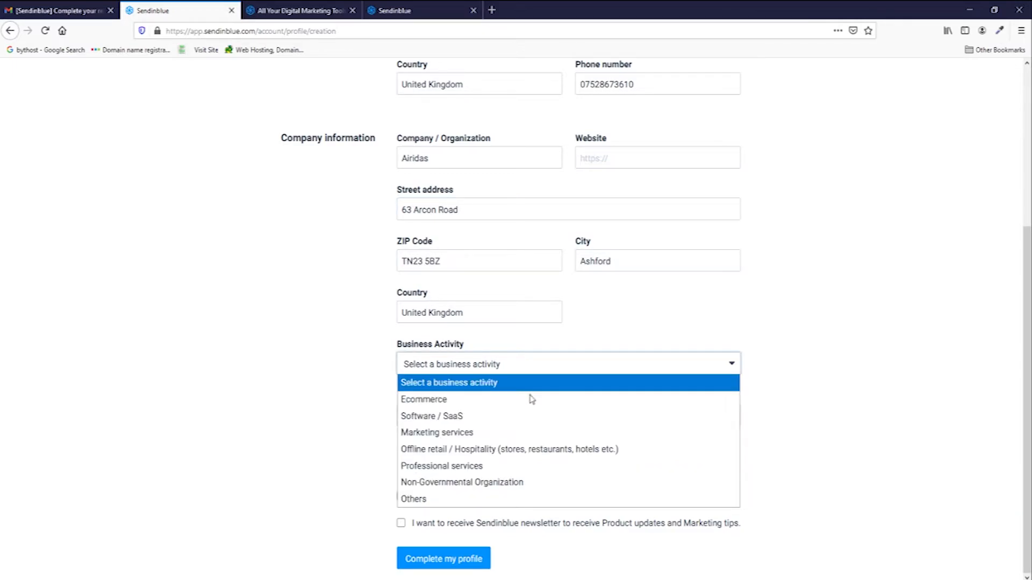
{"action": "mouse_move", "coordinate": [534, 426]}
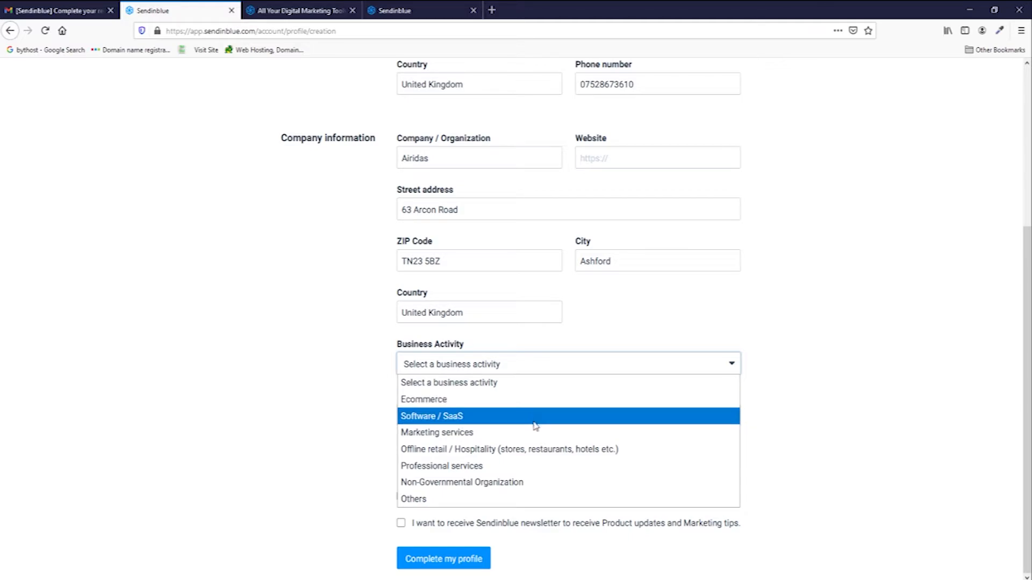
{"action": "mouse_move", "coordinate": [543, 475]}
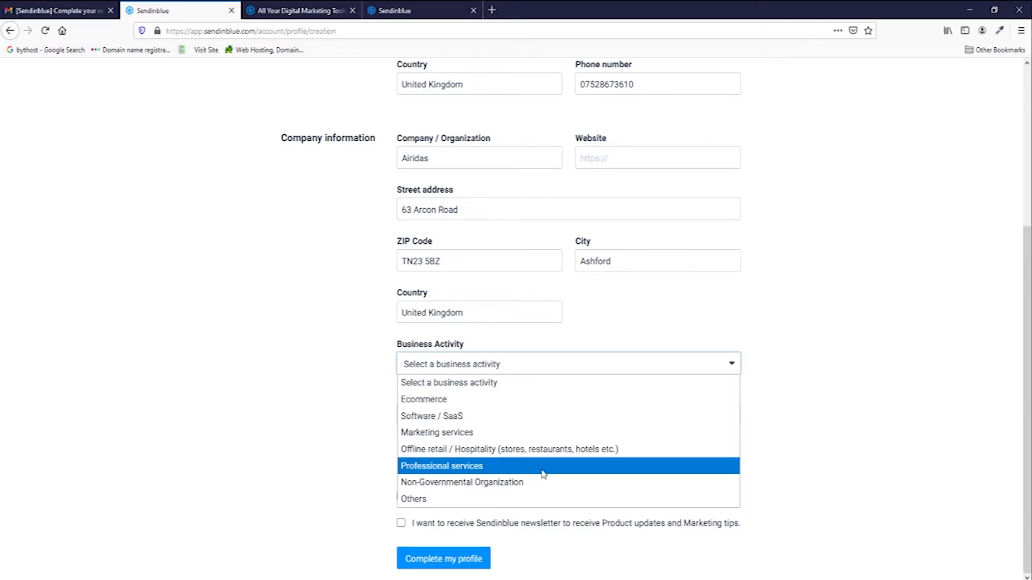
{"action": "mouse_move", "coordinate": [549, 489]}
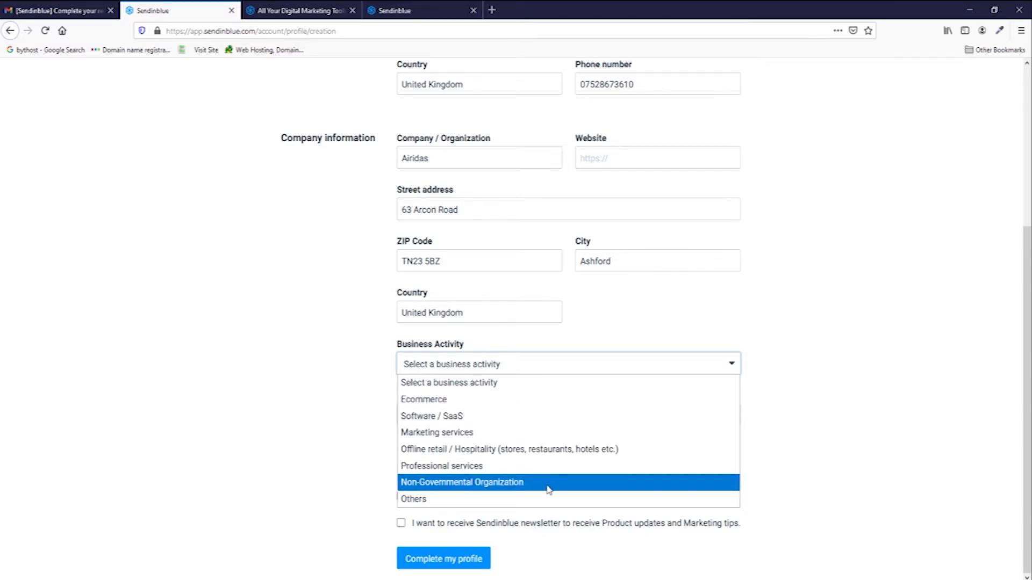
{"action": "mouse_move", "coordinate": [550, 500]}
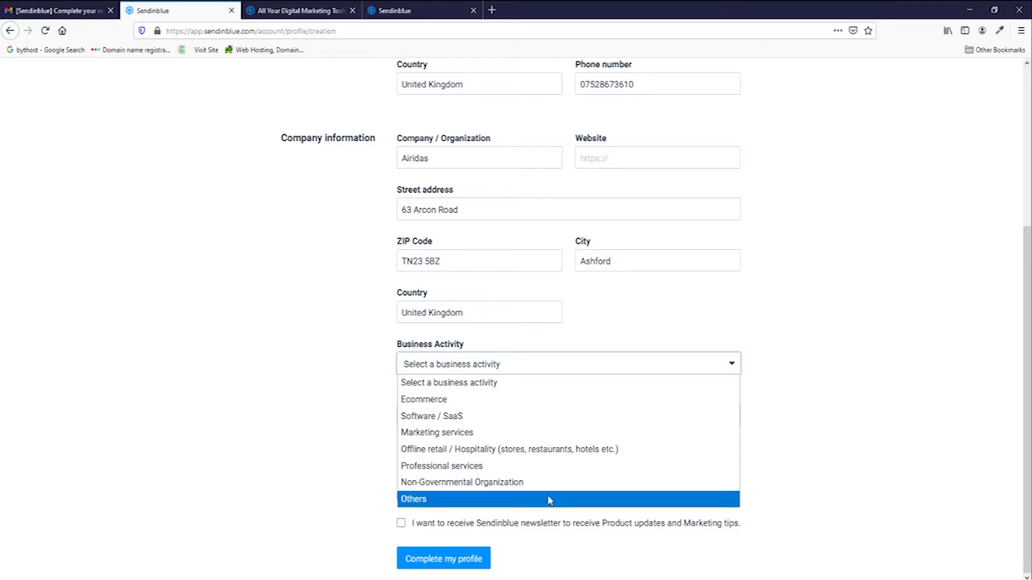
{"action": "left_click", "coordinate": [413, 499]}
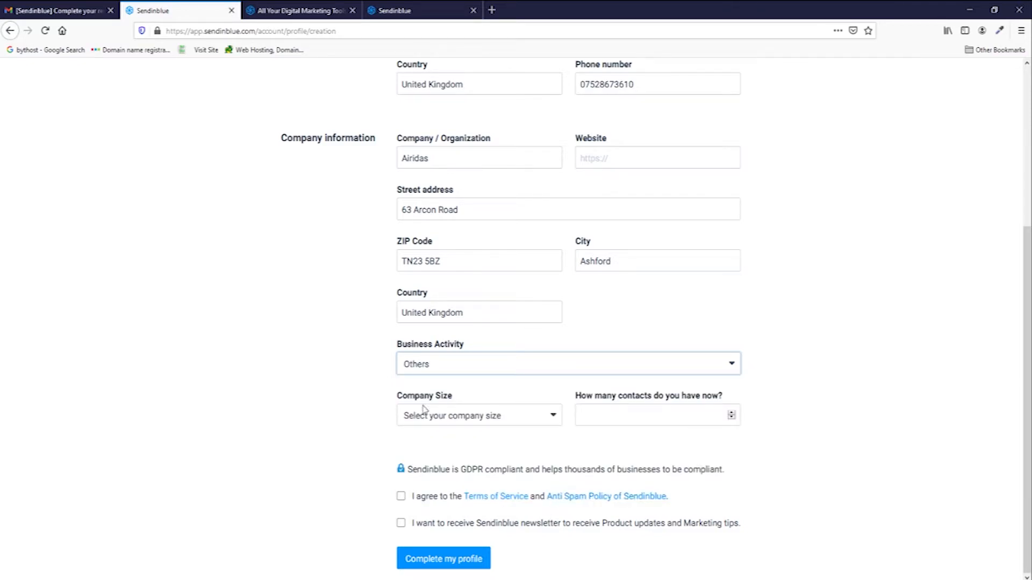
{"action": "left_click", "coordinate": [478, 416]}
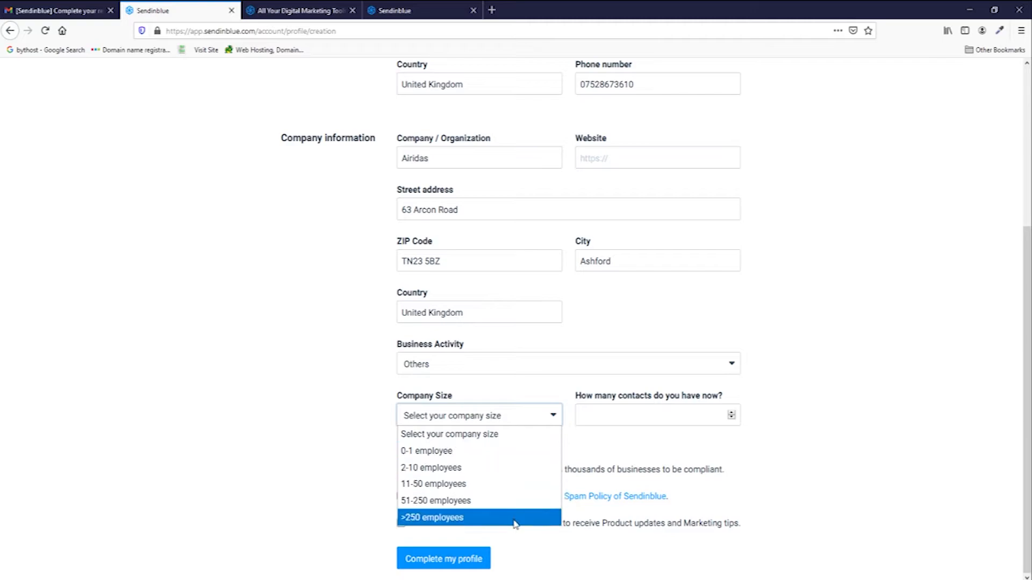
{"action": "left_click", "coordinate": [426, 451]}
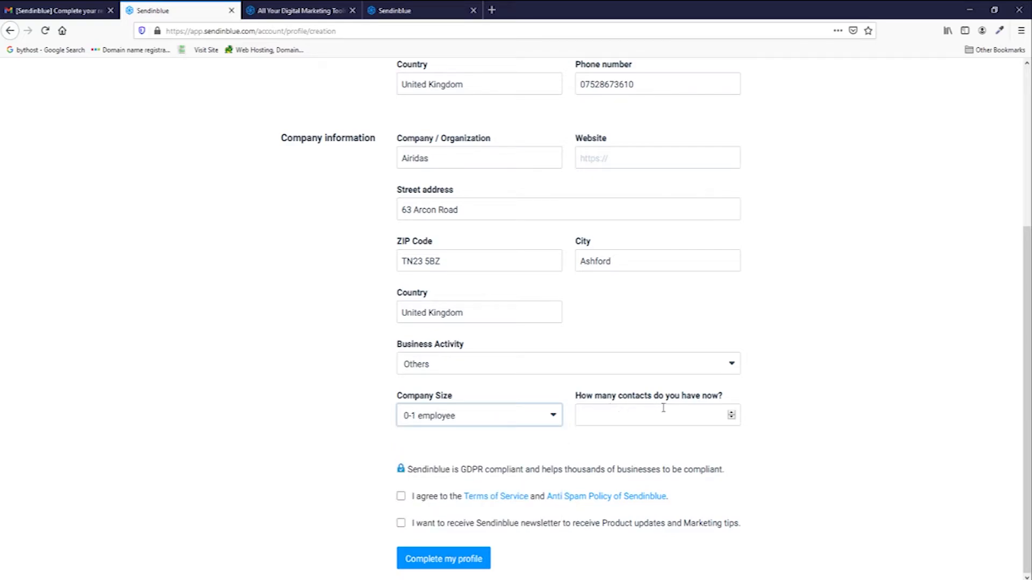
{"action": "left_click", "coordinate": [658, 415]}
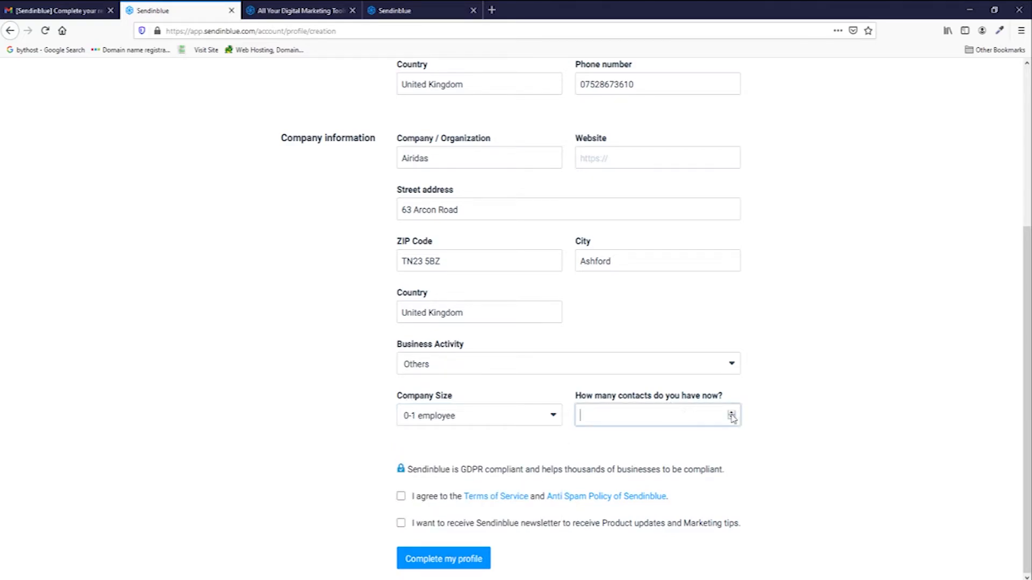
{"action": "type", "text": "0"}
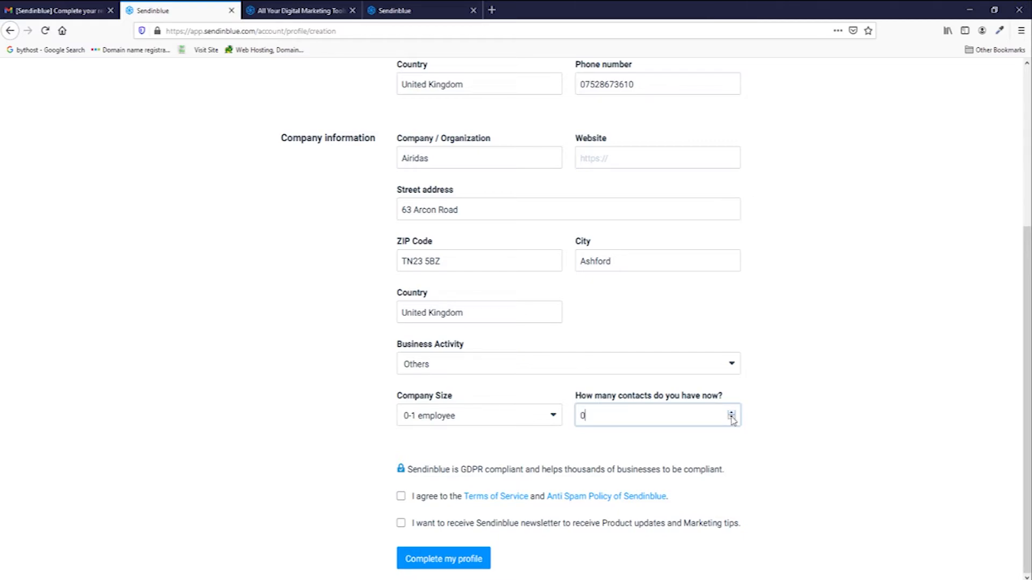
Step: Accept the Terms of Service and Anti Spam Policy, opt in to the newsletter and submit the profile
{"action": "left_click", "coordinate": [401, 496]}
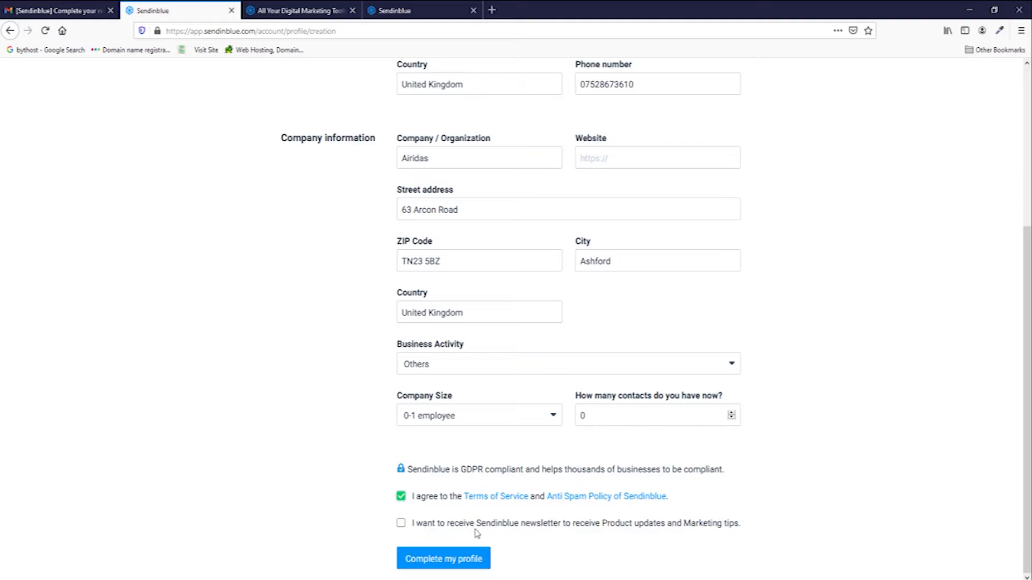
{"action": "mouse_move", "coordinate": [597, 537]}
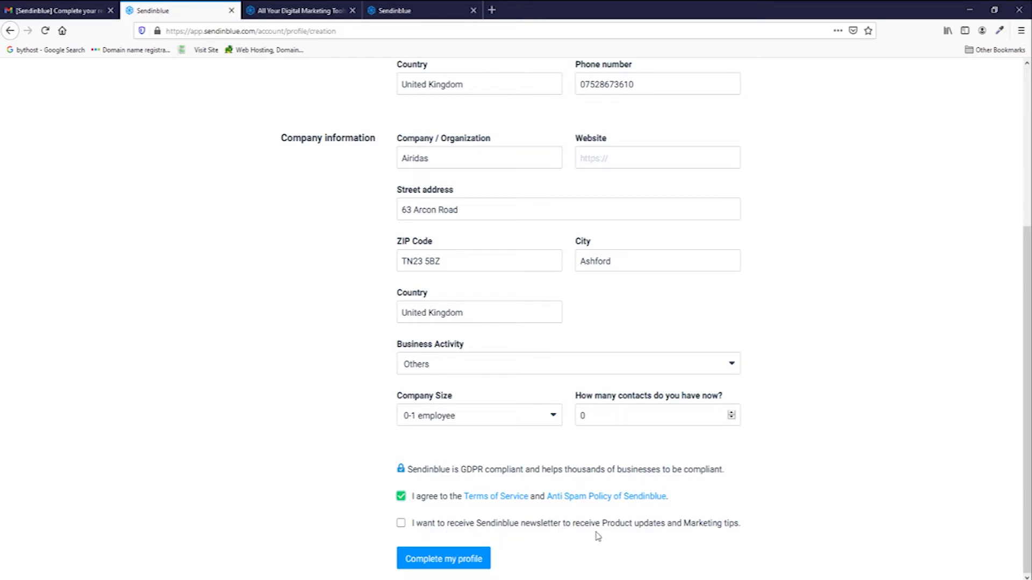
{"action": "mouse_move", "coordinate": [739, 536]}
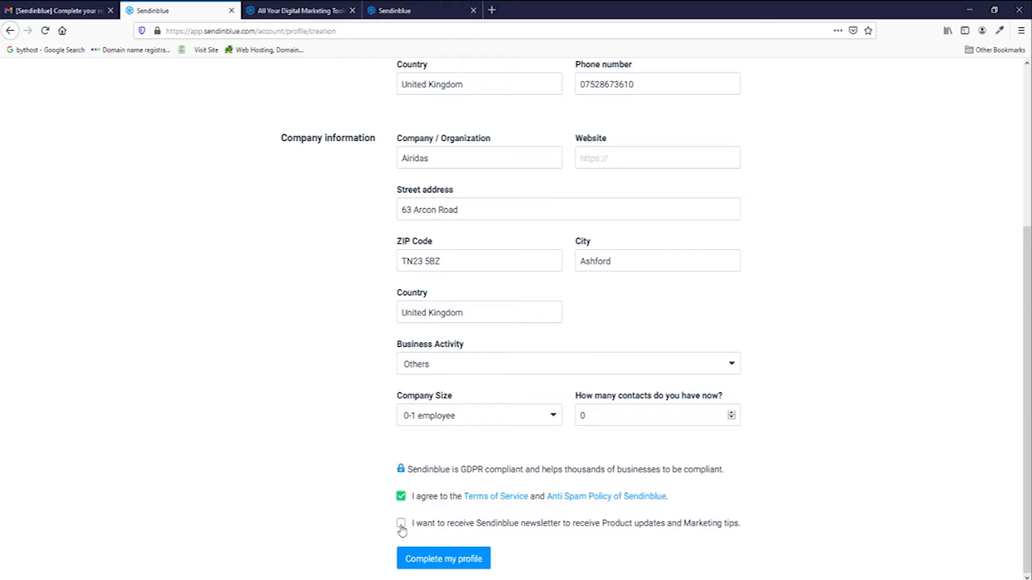
{"action": "left_click", "coordinate": [401, 523]}
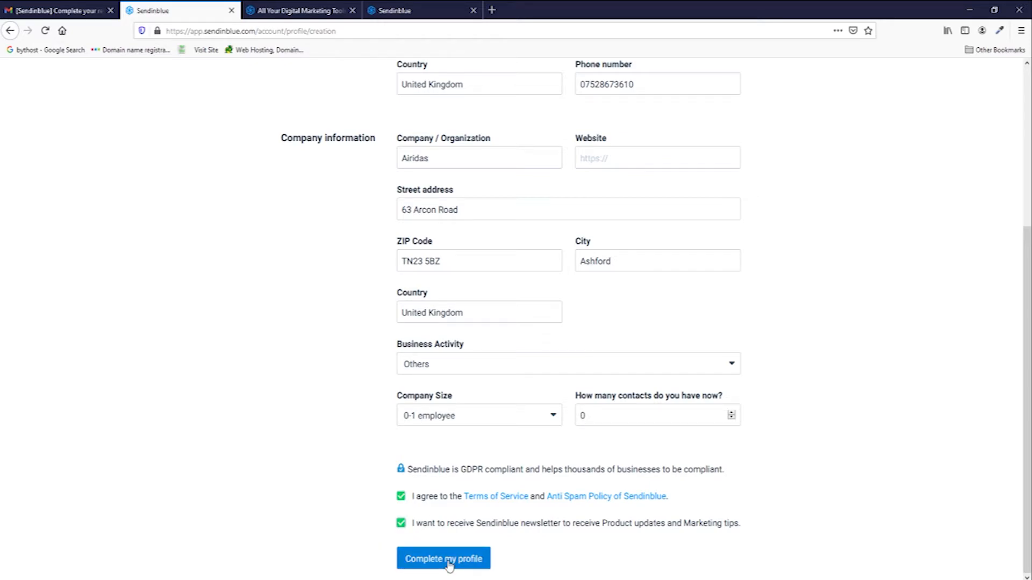
{"action": "left_click", "coordinate": [443, 558]}
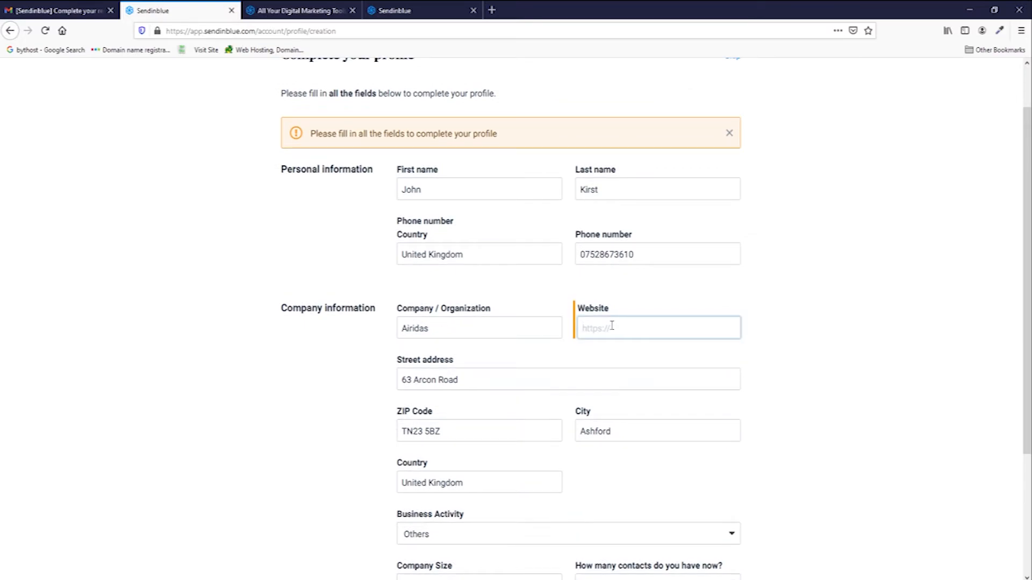
{"action": "type", "text": "www.airidaskirstukas"}
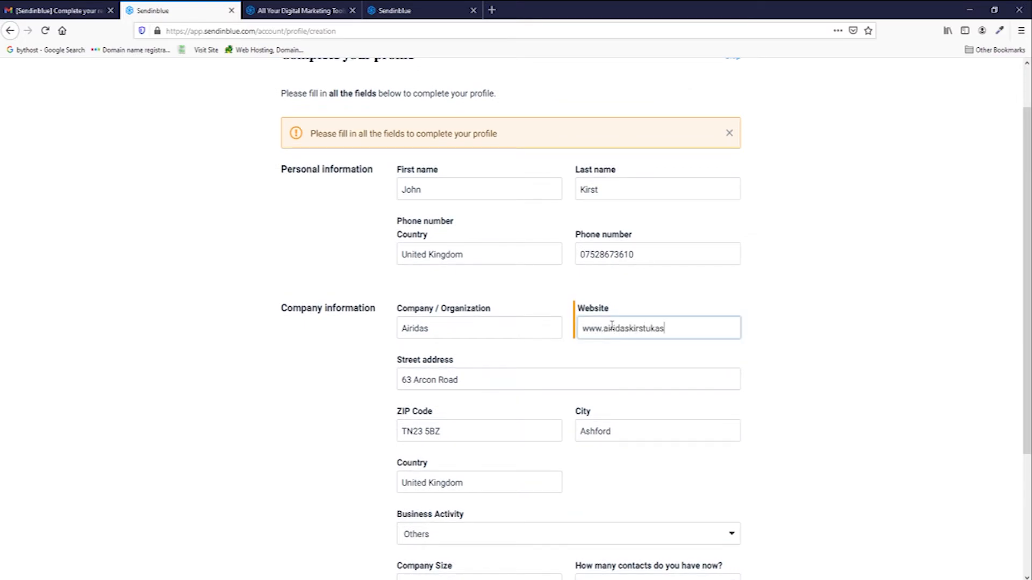
{"action": "left_click", "coordinate": [431, 558]}
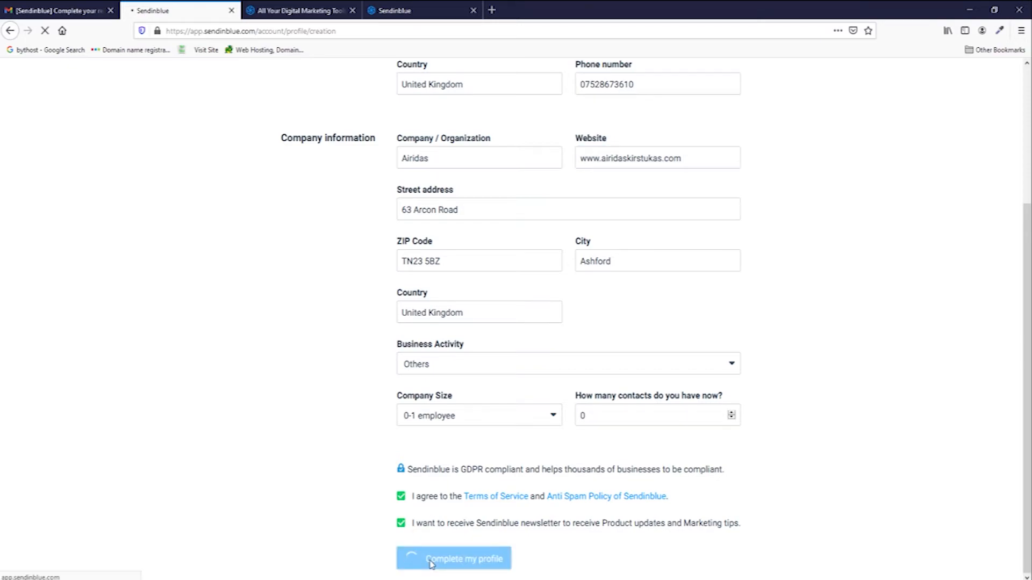
{"action": "left_click", "coordinate": [453, 559]}
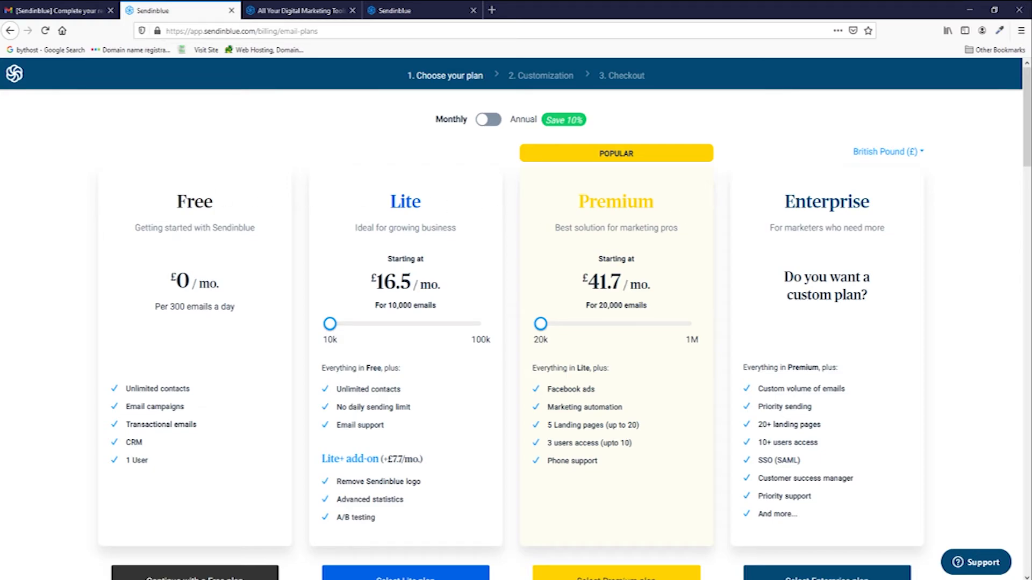
Step: Continue with the Free plan and land on the Sendinblue account dashboard
{"action": "scroll", "scroll_direction": "down", "scroll_amount": 3}
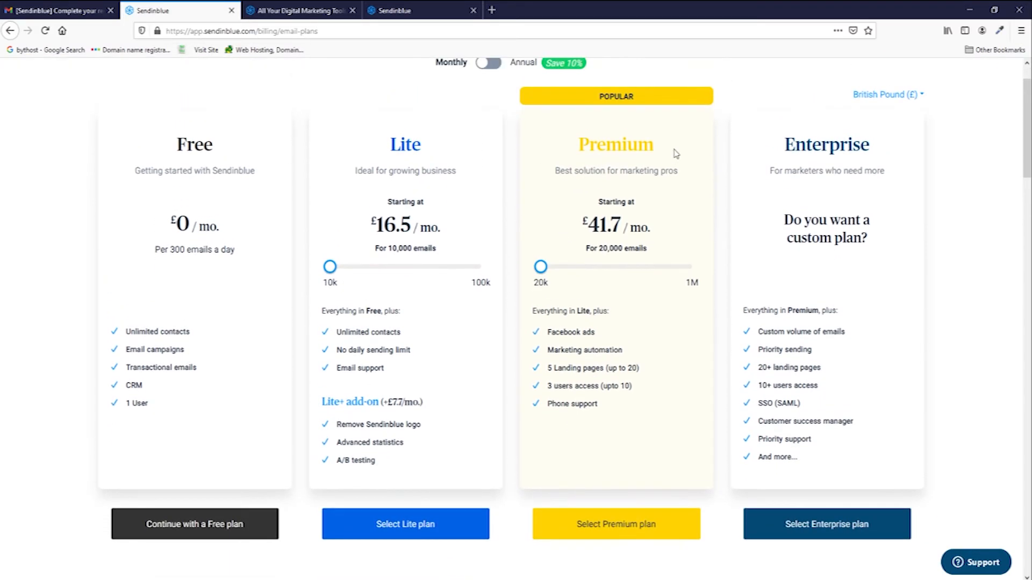
{"action": "mouse_move", "coordinate": [192, 185]}
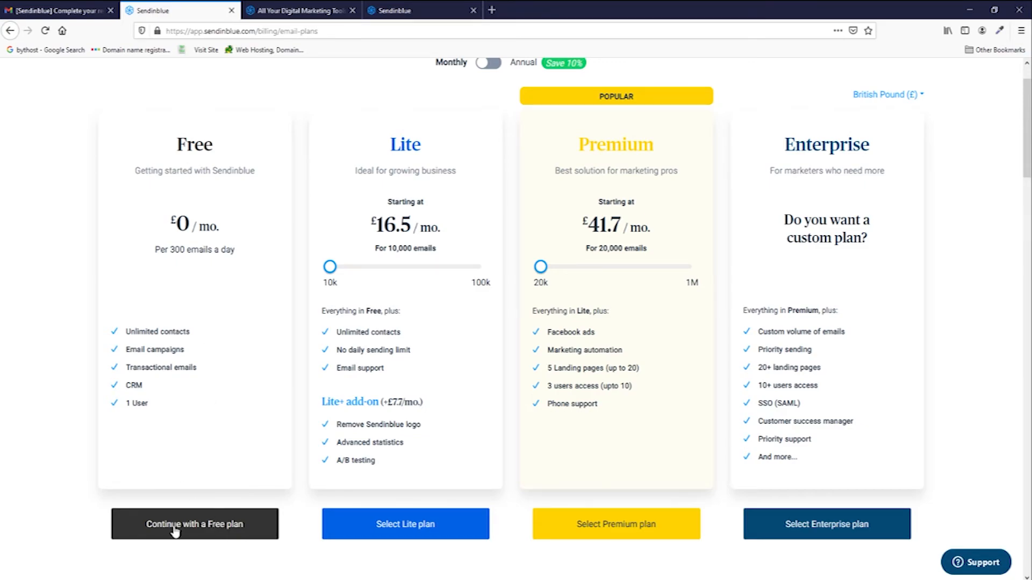
{"action": "left_click", "coordinate": [179, 523]}
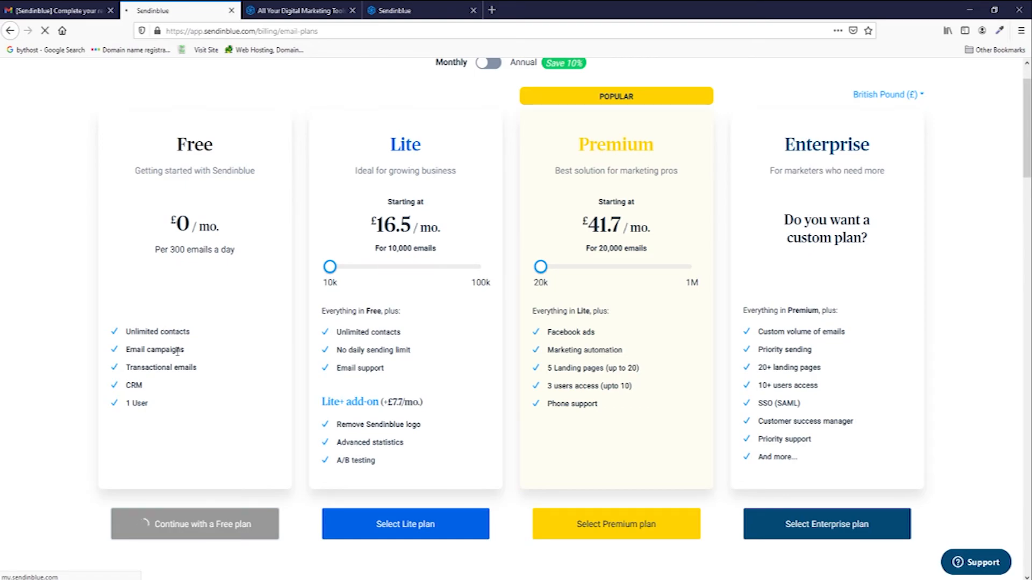
{"action": "mouse_move", "coordinate": [169, 417]}
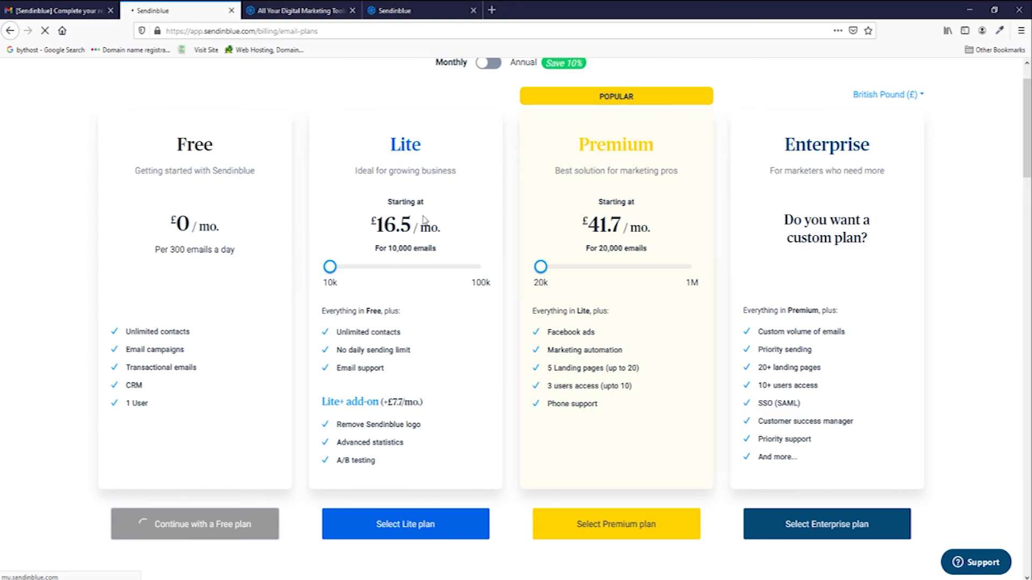
{"action": "left_click", "coordinate": [195, 524]}
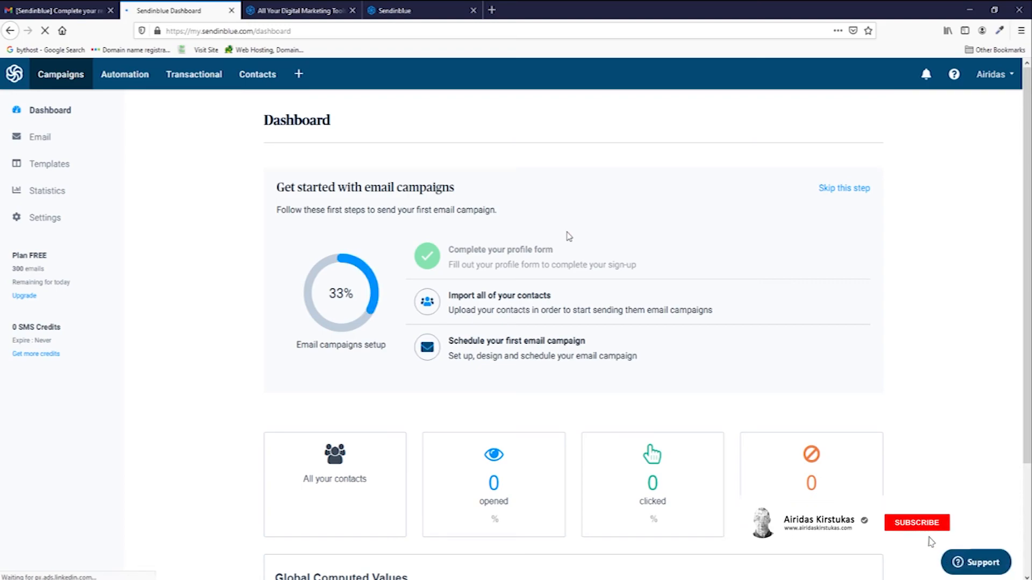
{"action": "left_click", "coordinate": [919, 522]}
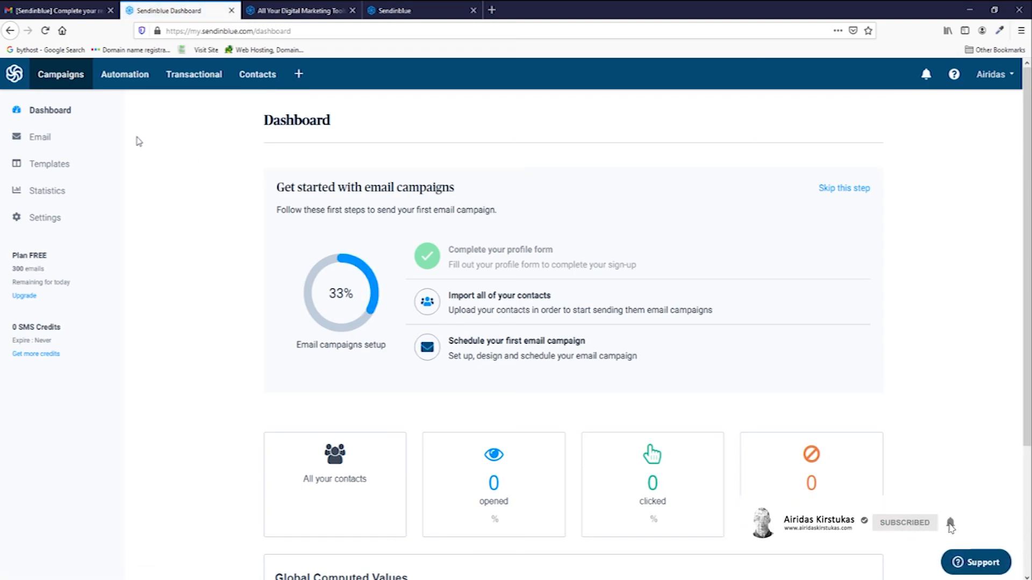